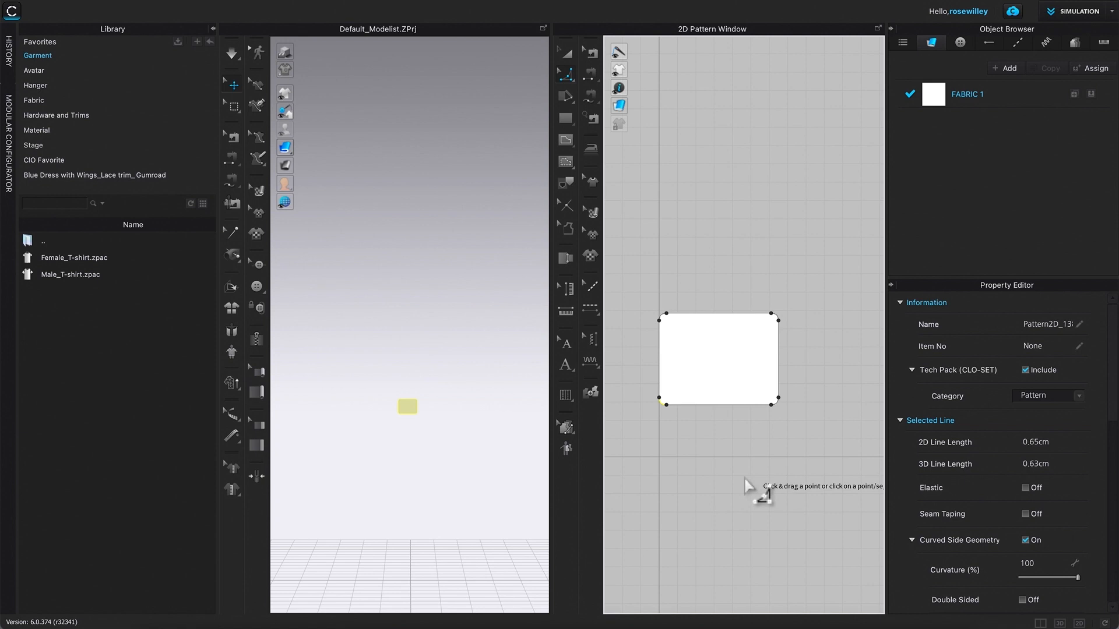
mouse_move(690, 450)
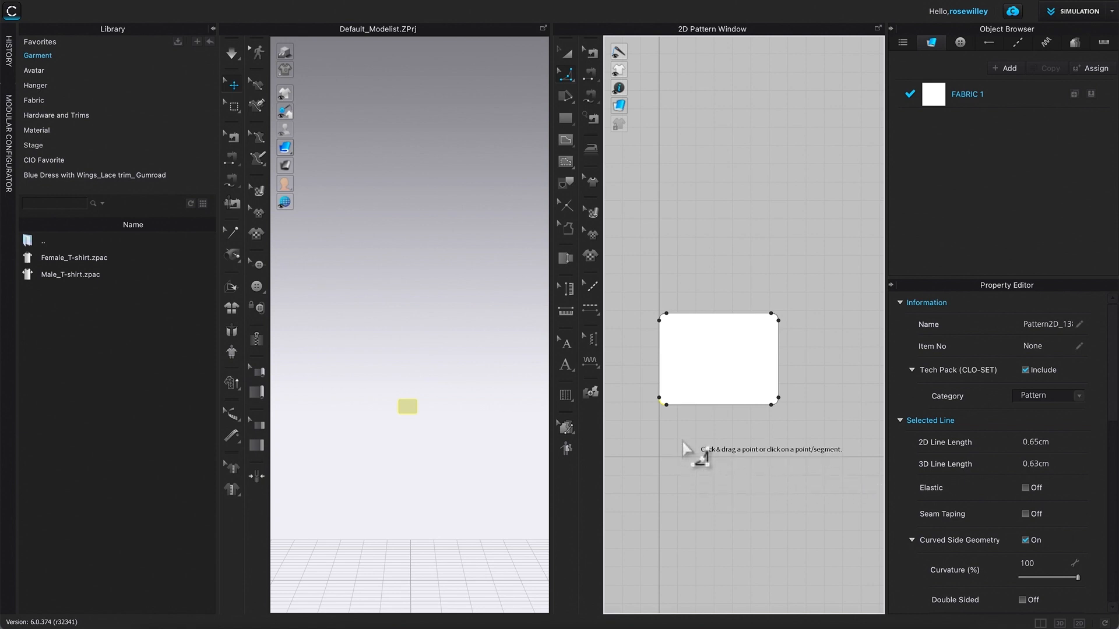
mouse_move(665, 406)
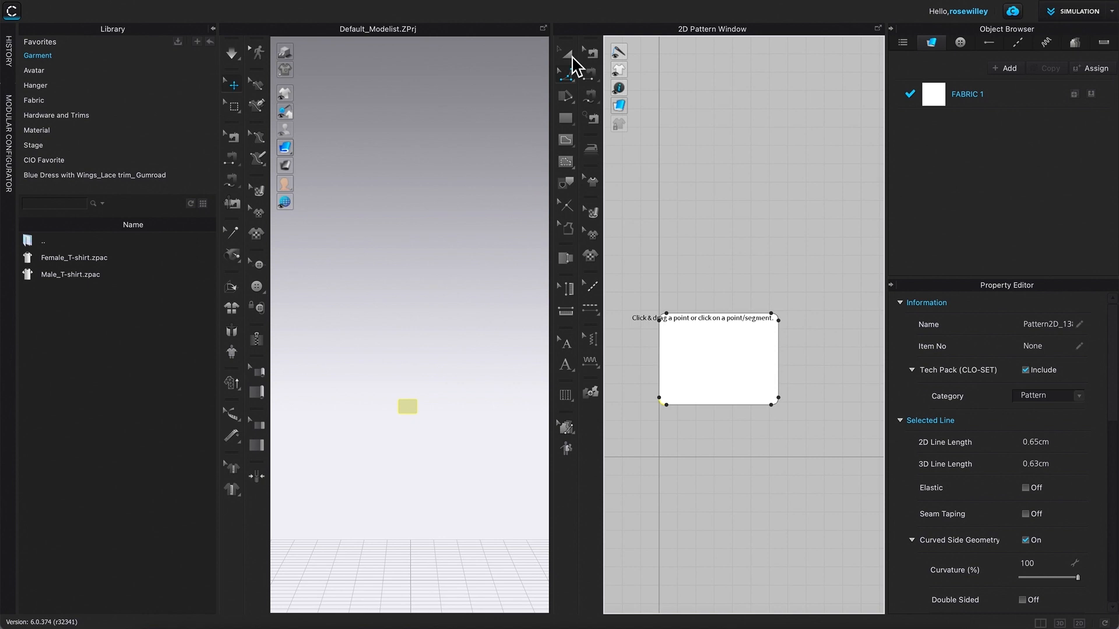
Select the rounded rectangle pattern with Transform Pattern and bring up its pattern actions
left_click(563, 54)
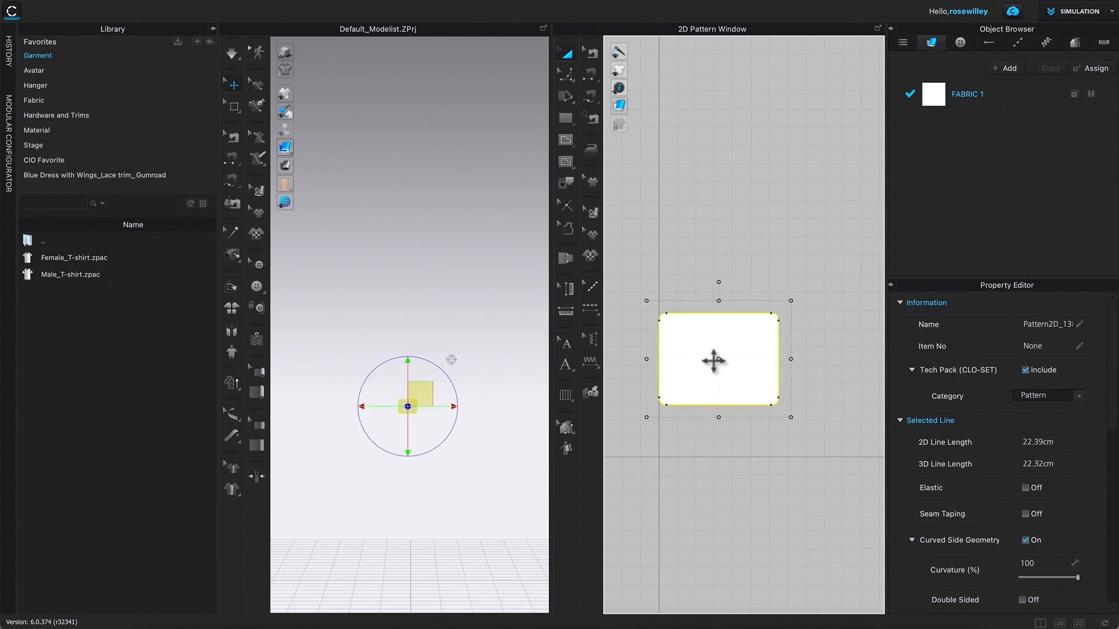
mouse_move(740, 347)
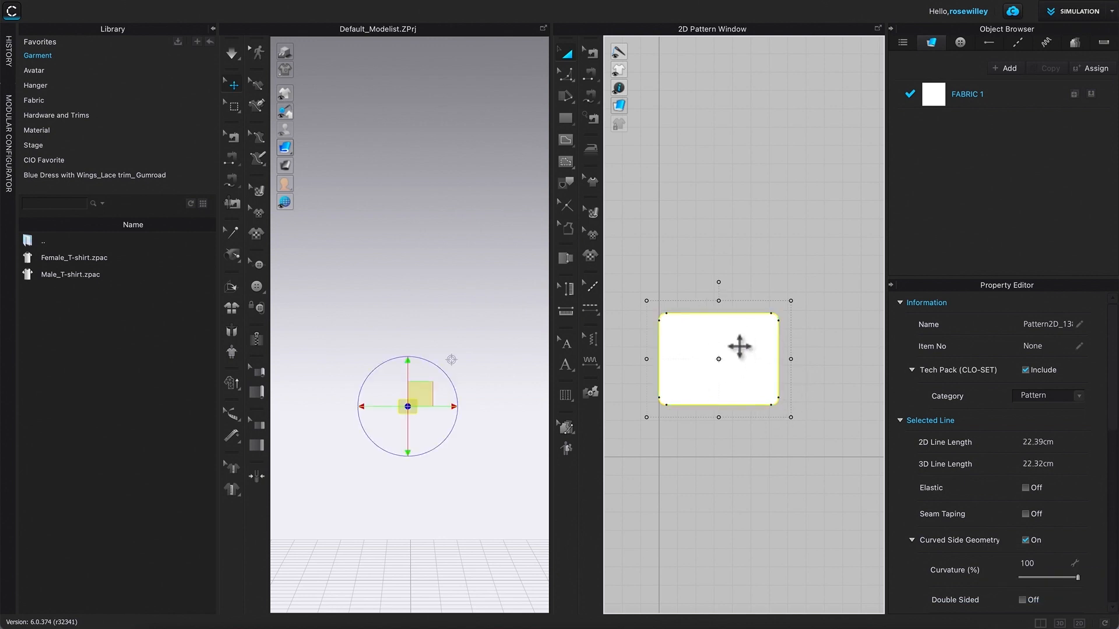
right_click(735, 359)
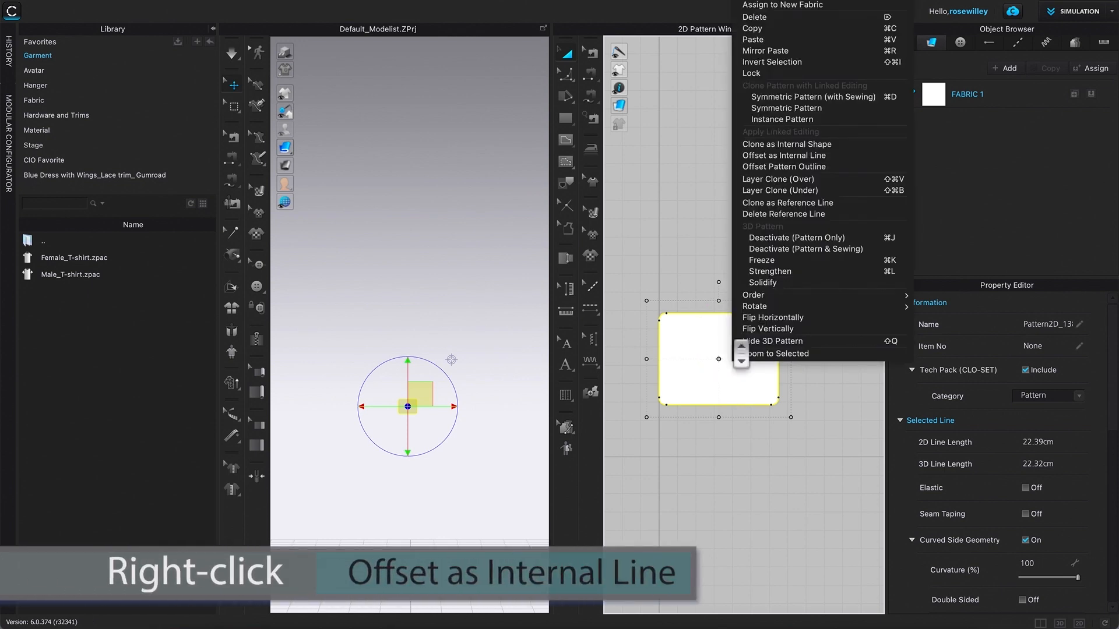
mouse_move(776, 182)
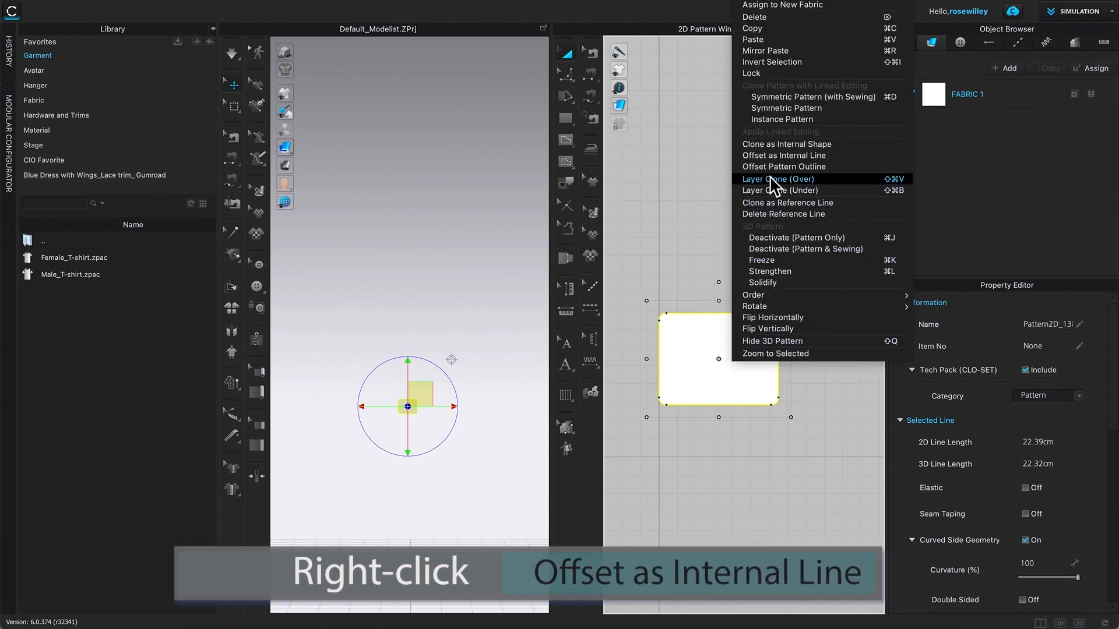
mouse_move(783, 155)
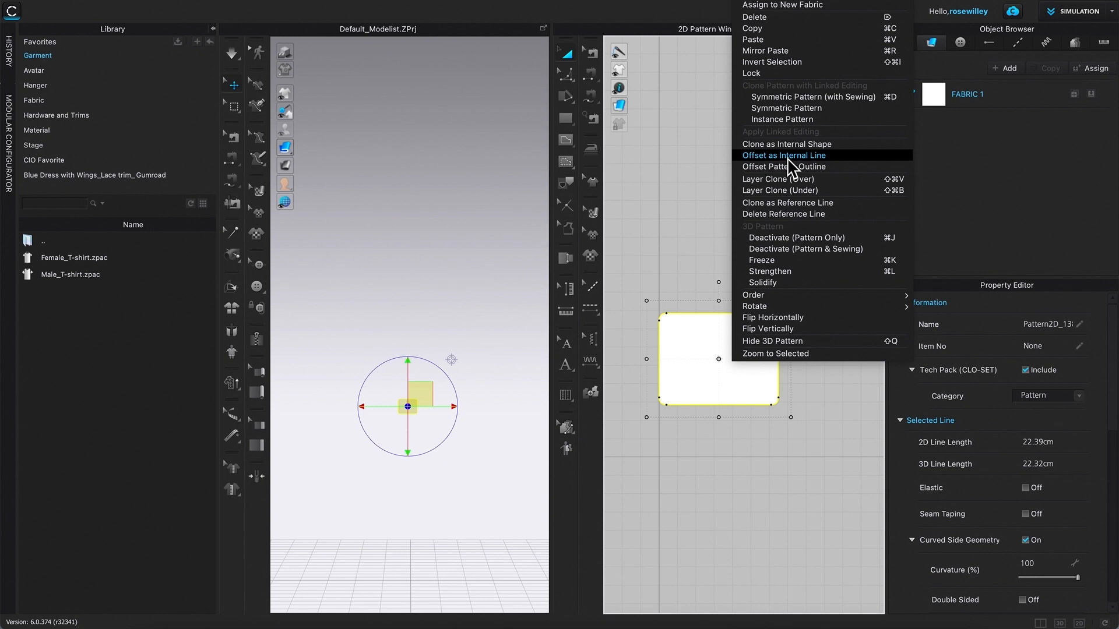
Offset the outline 0.7 cm inward as one internal line and confirm
left_click(783, 155)
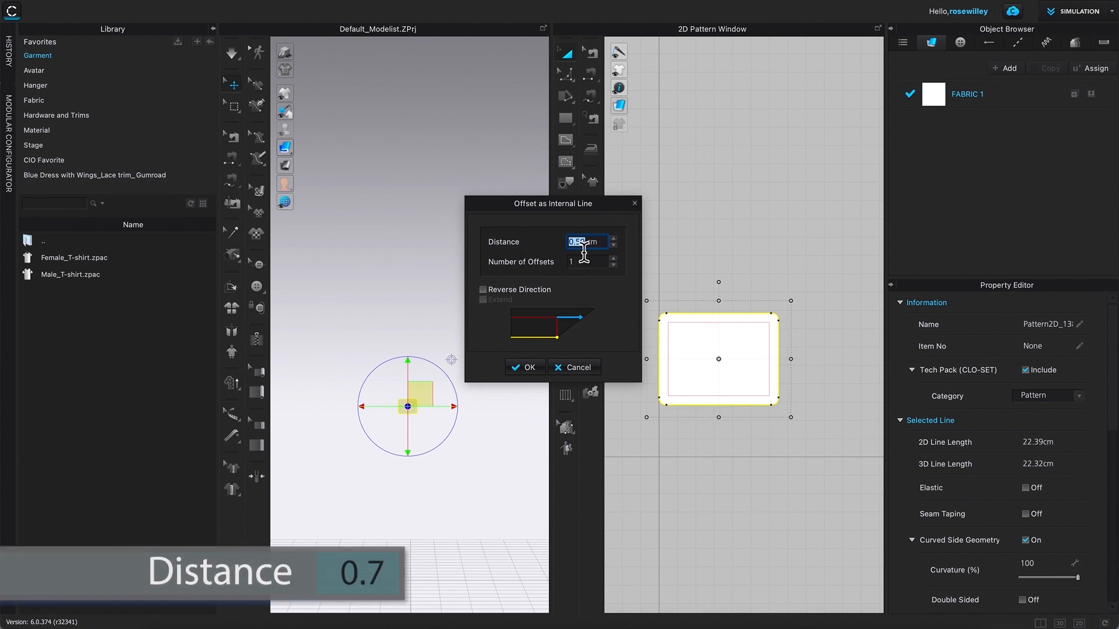
type(".7")
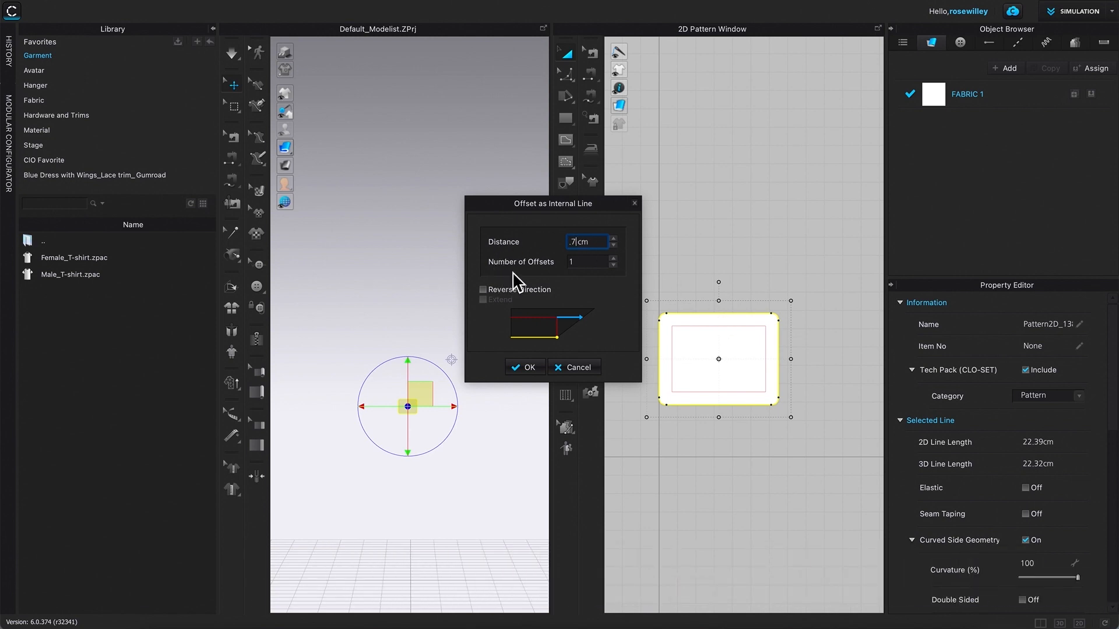
mouse_move(578, 284)
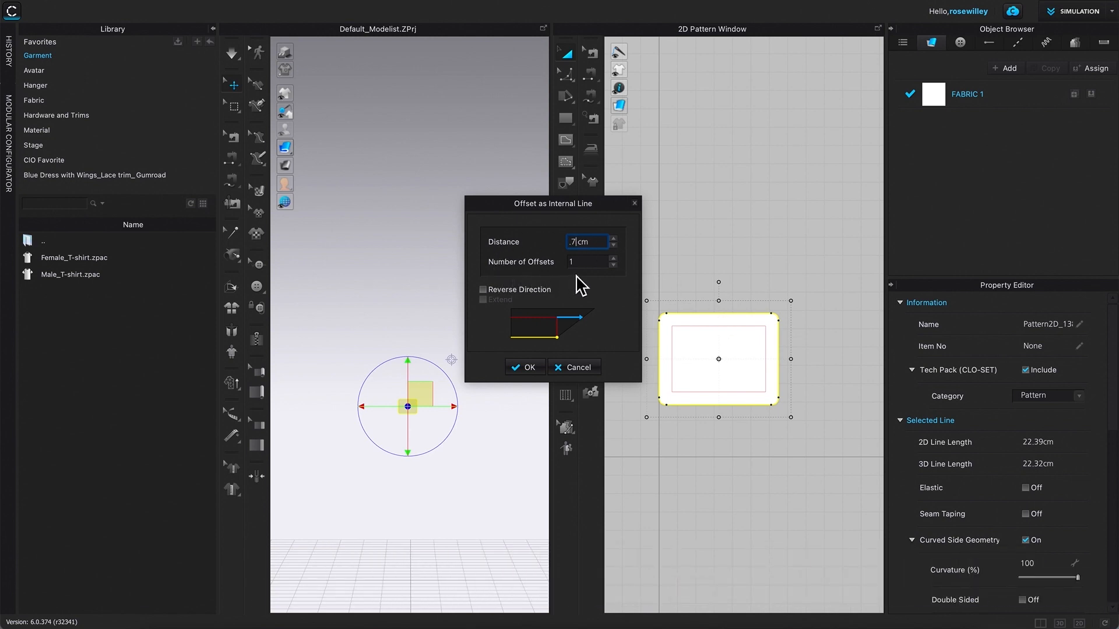
mouse_move(529, 367)
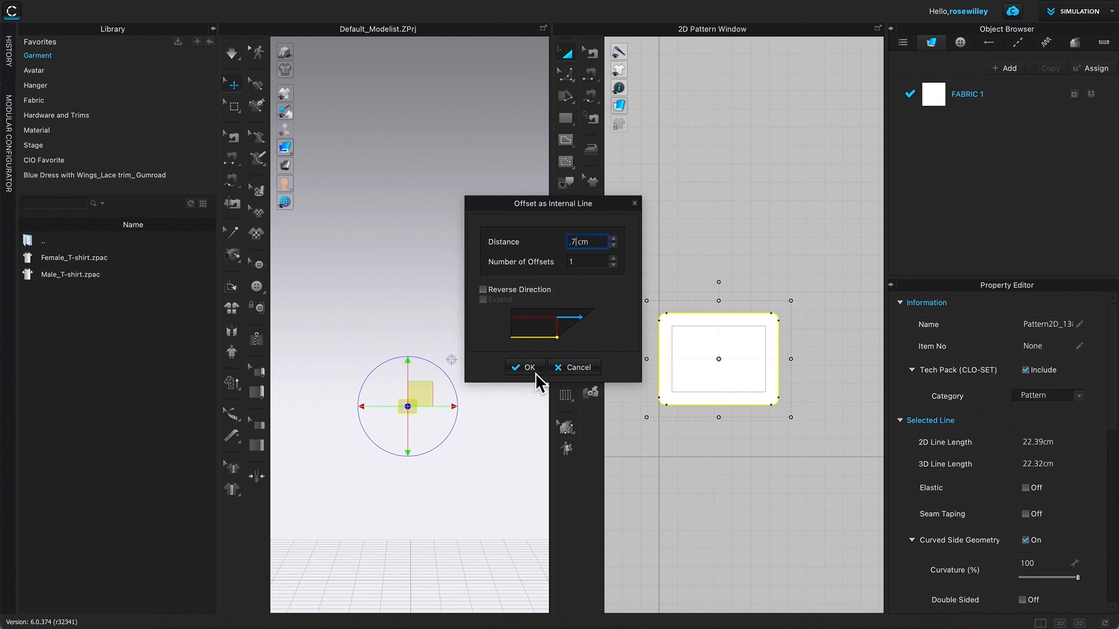
left_click(524, 367)
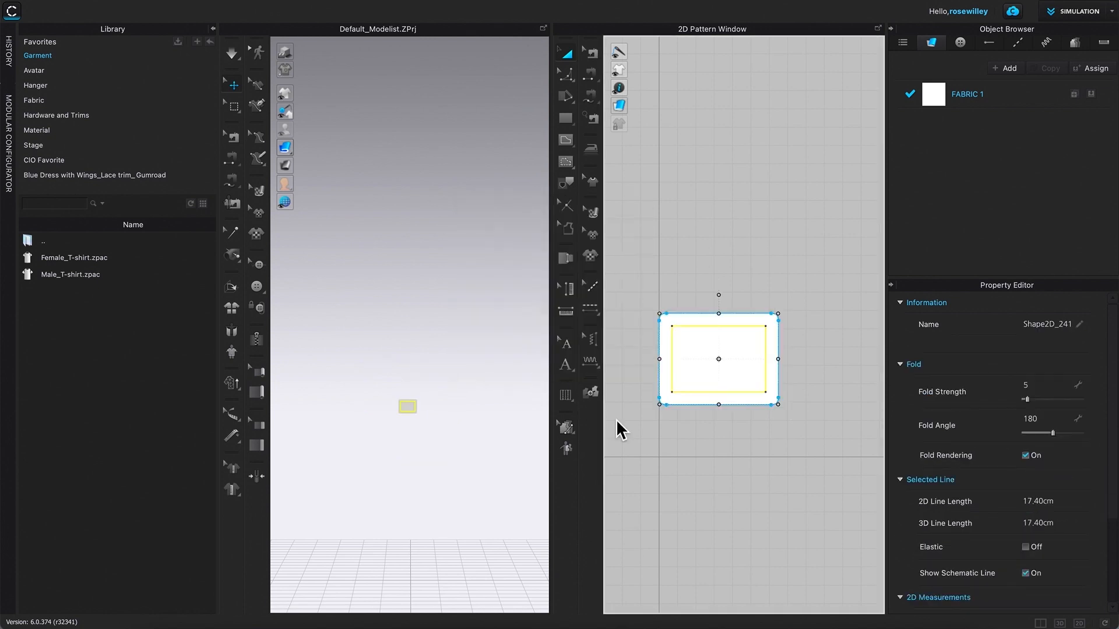
mouse_move(815, 453)
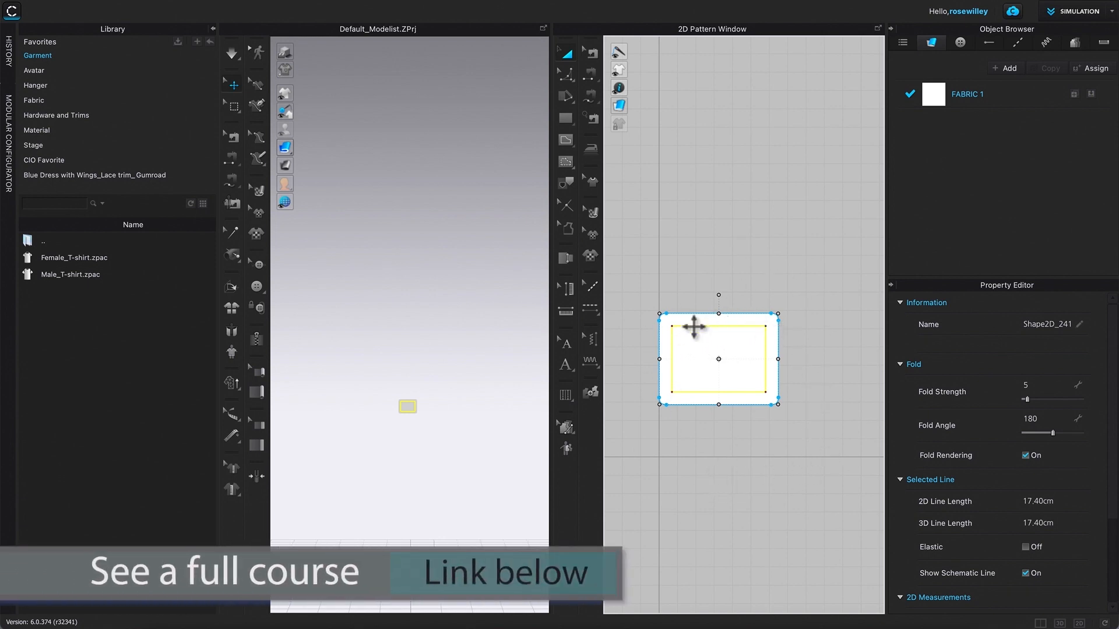
mouse_move(765, 385)
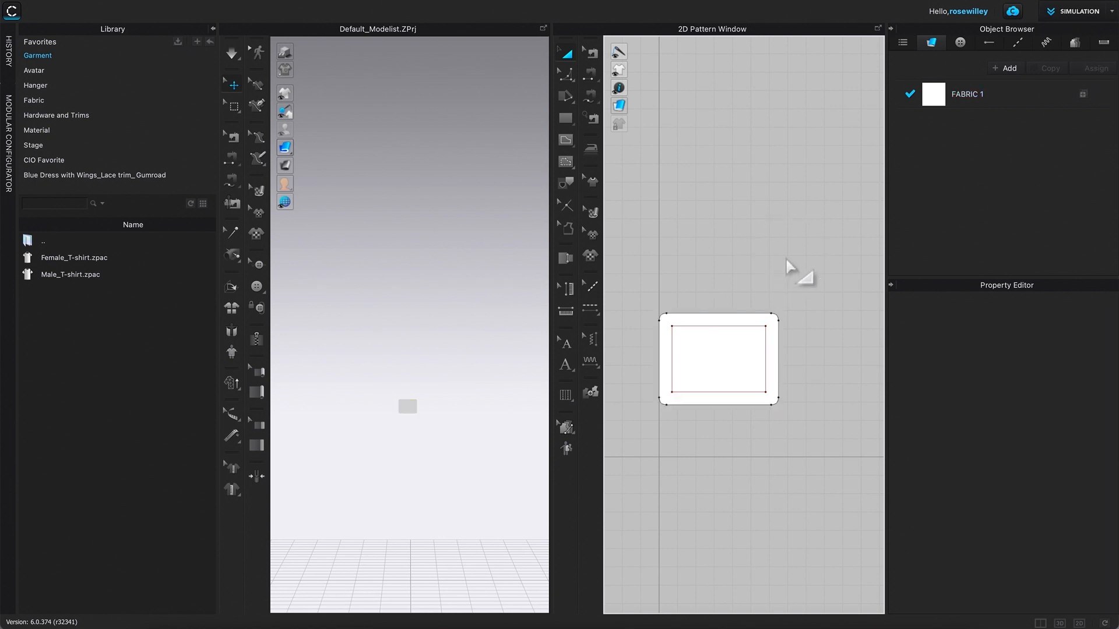
mouse_move(751, 442)
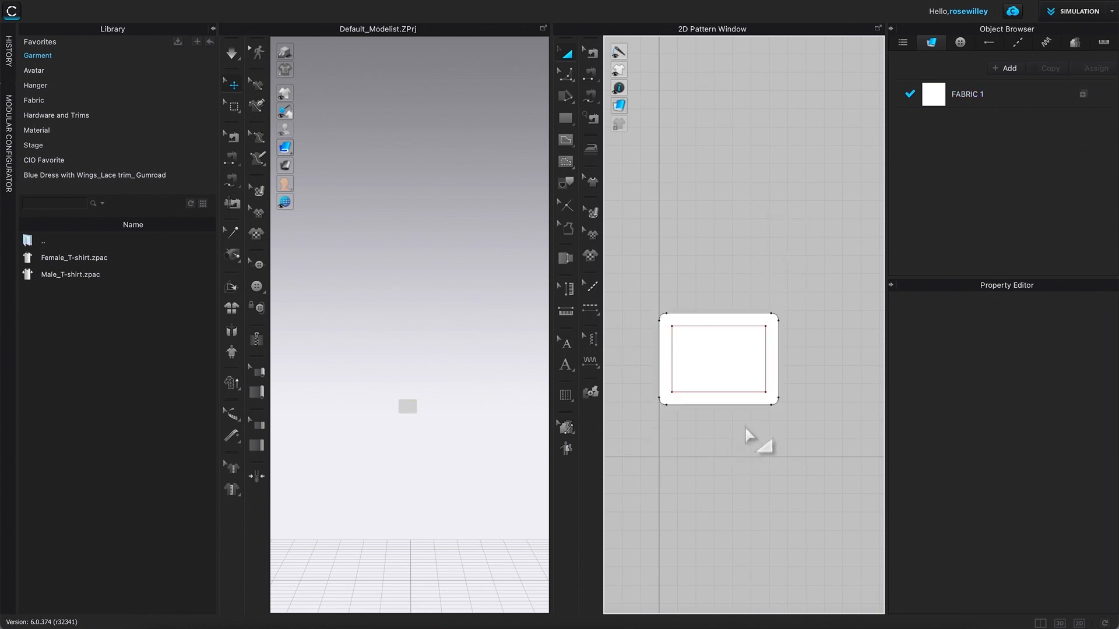
mouse_move(757, 424)
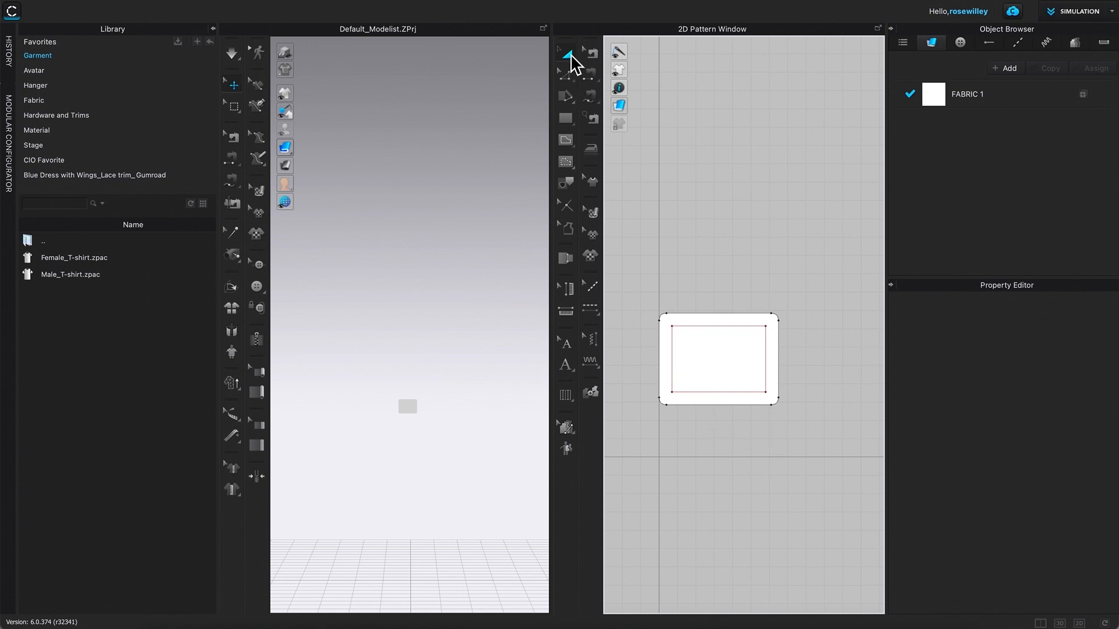
With Transform Pattern (A), select the inner offset rectangle on its own
key("a")
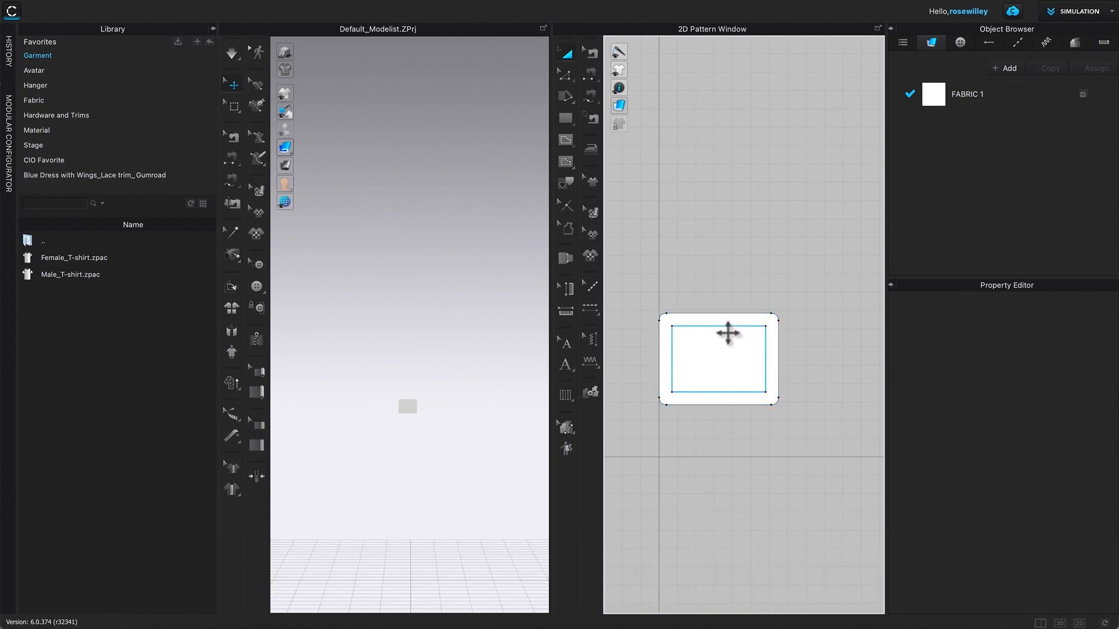
mouse_move(732, 333)
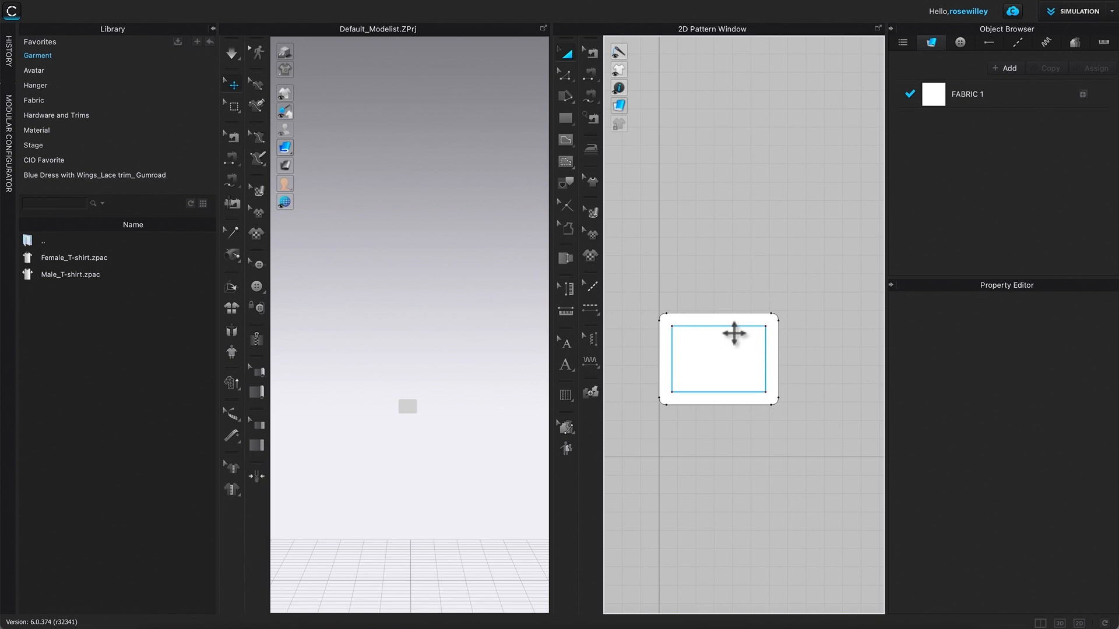
left_click(718, 359)
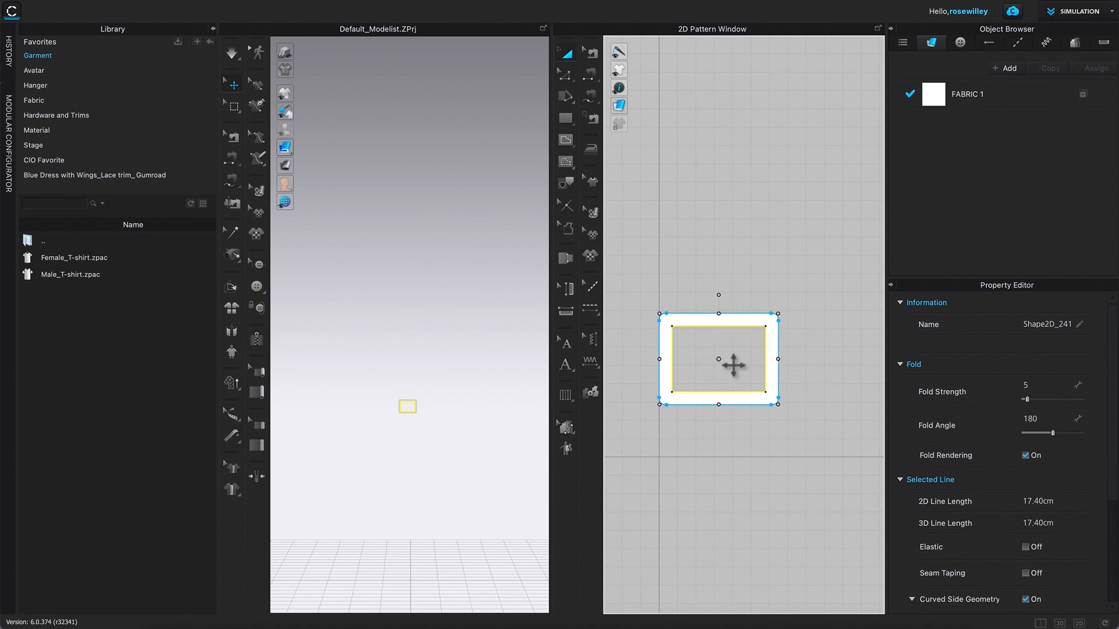
mouse_move(755, 368)
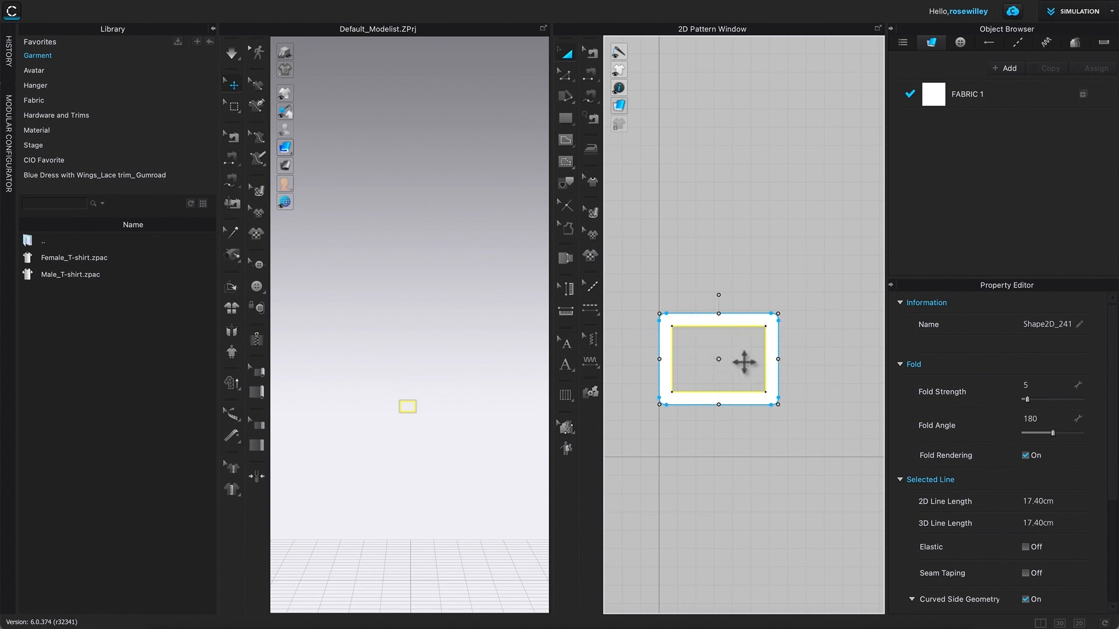
mouse_move(795, 428)
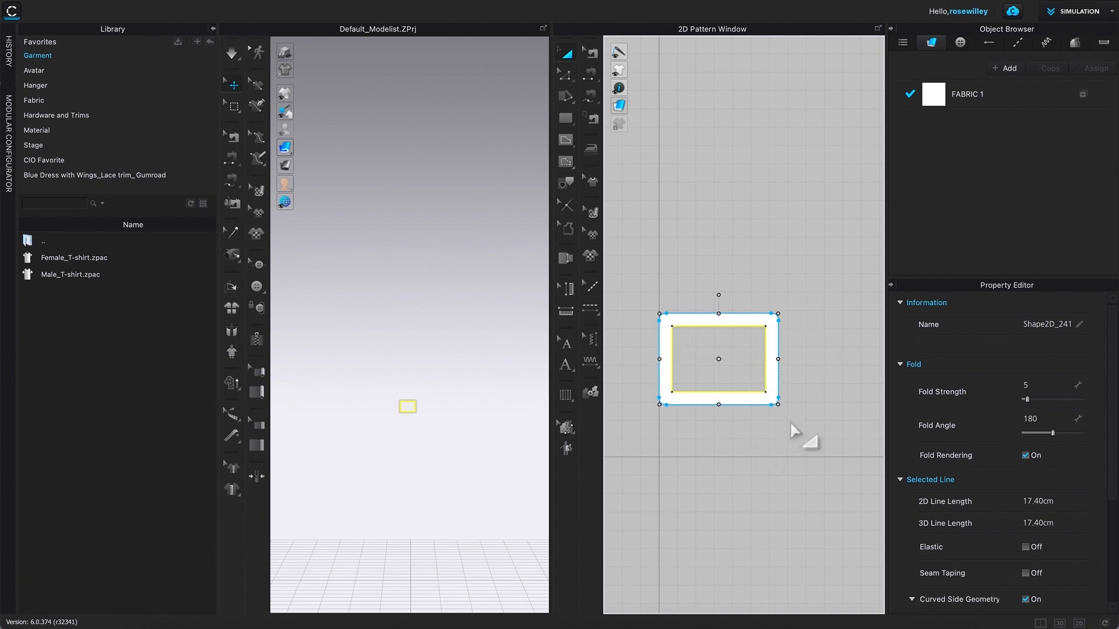